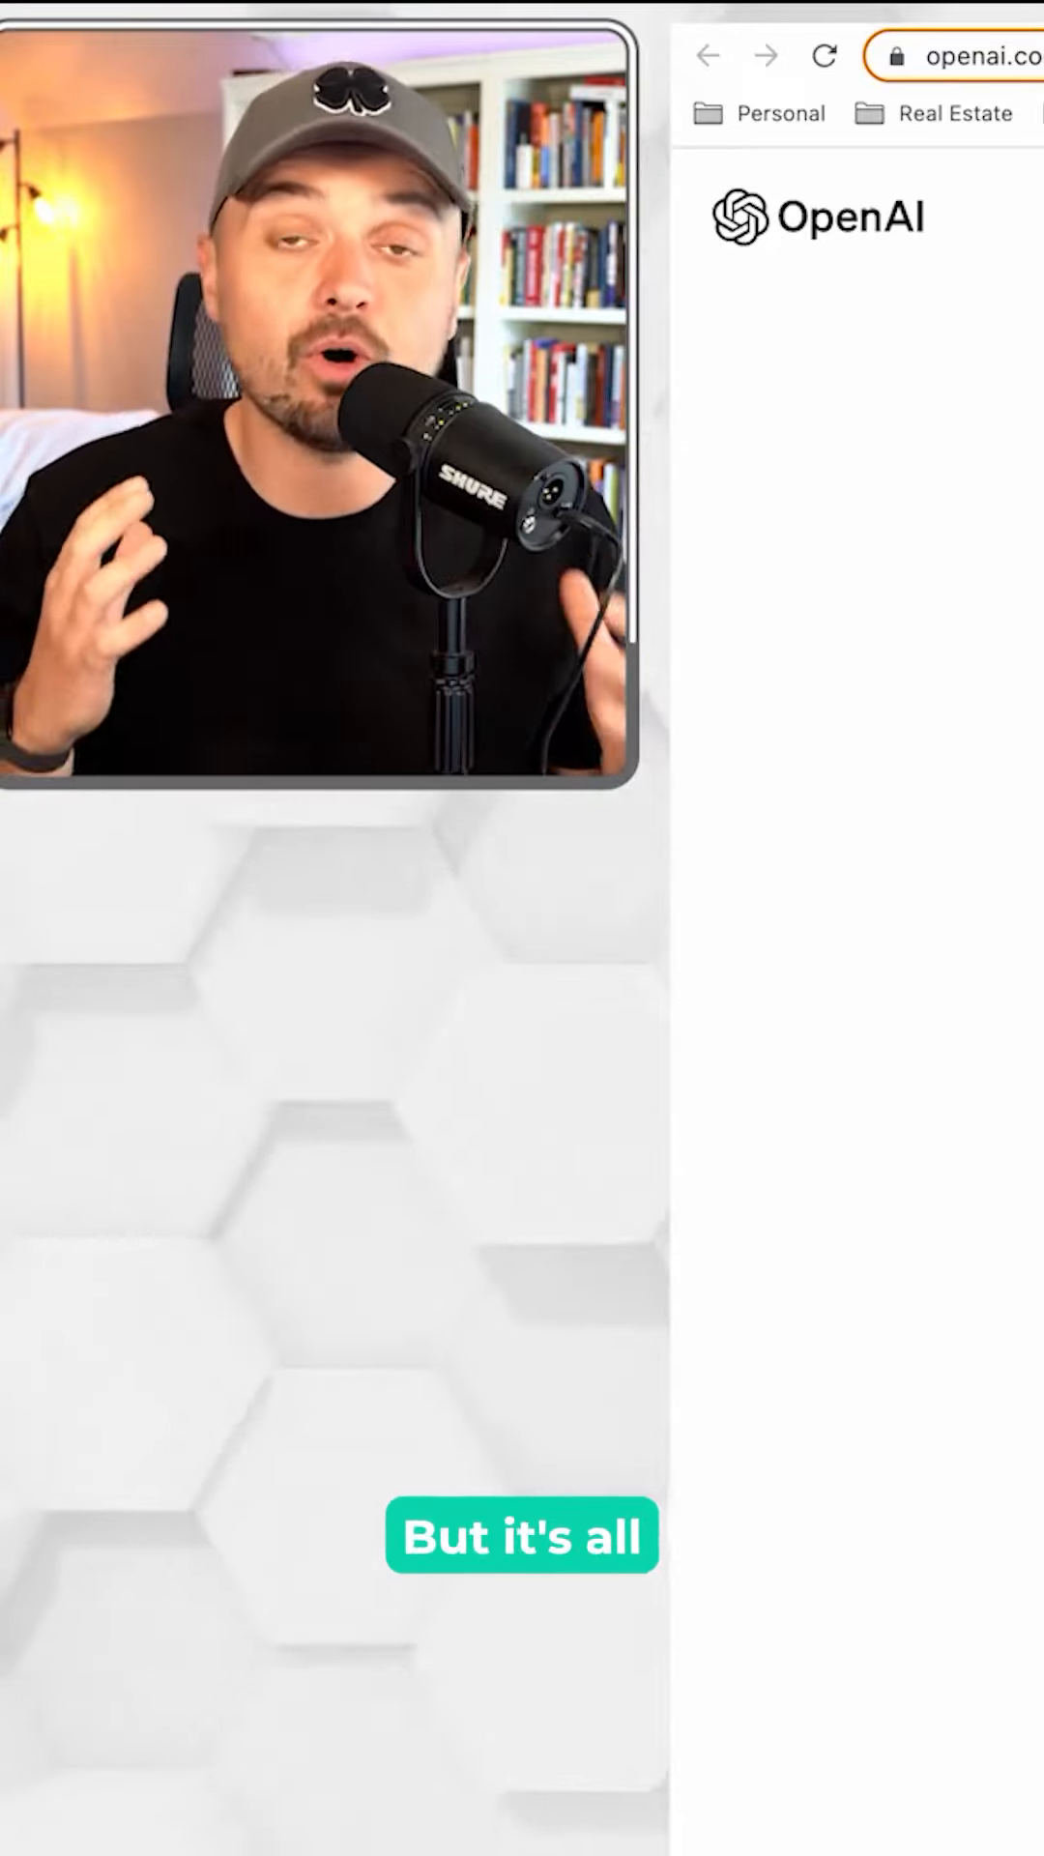
scroll(down, 3)
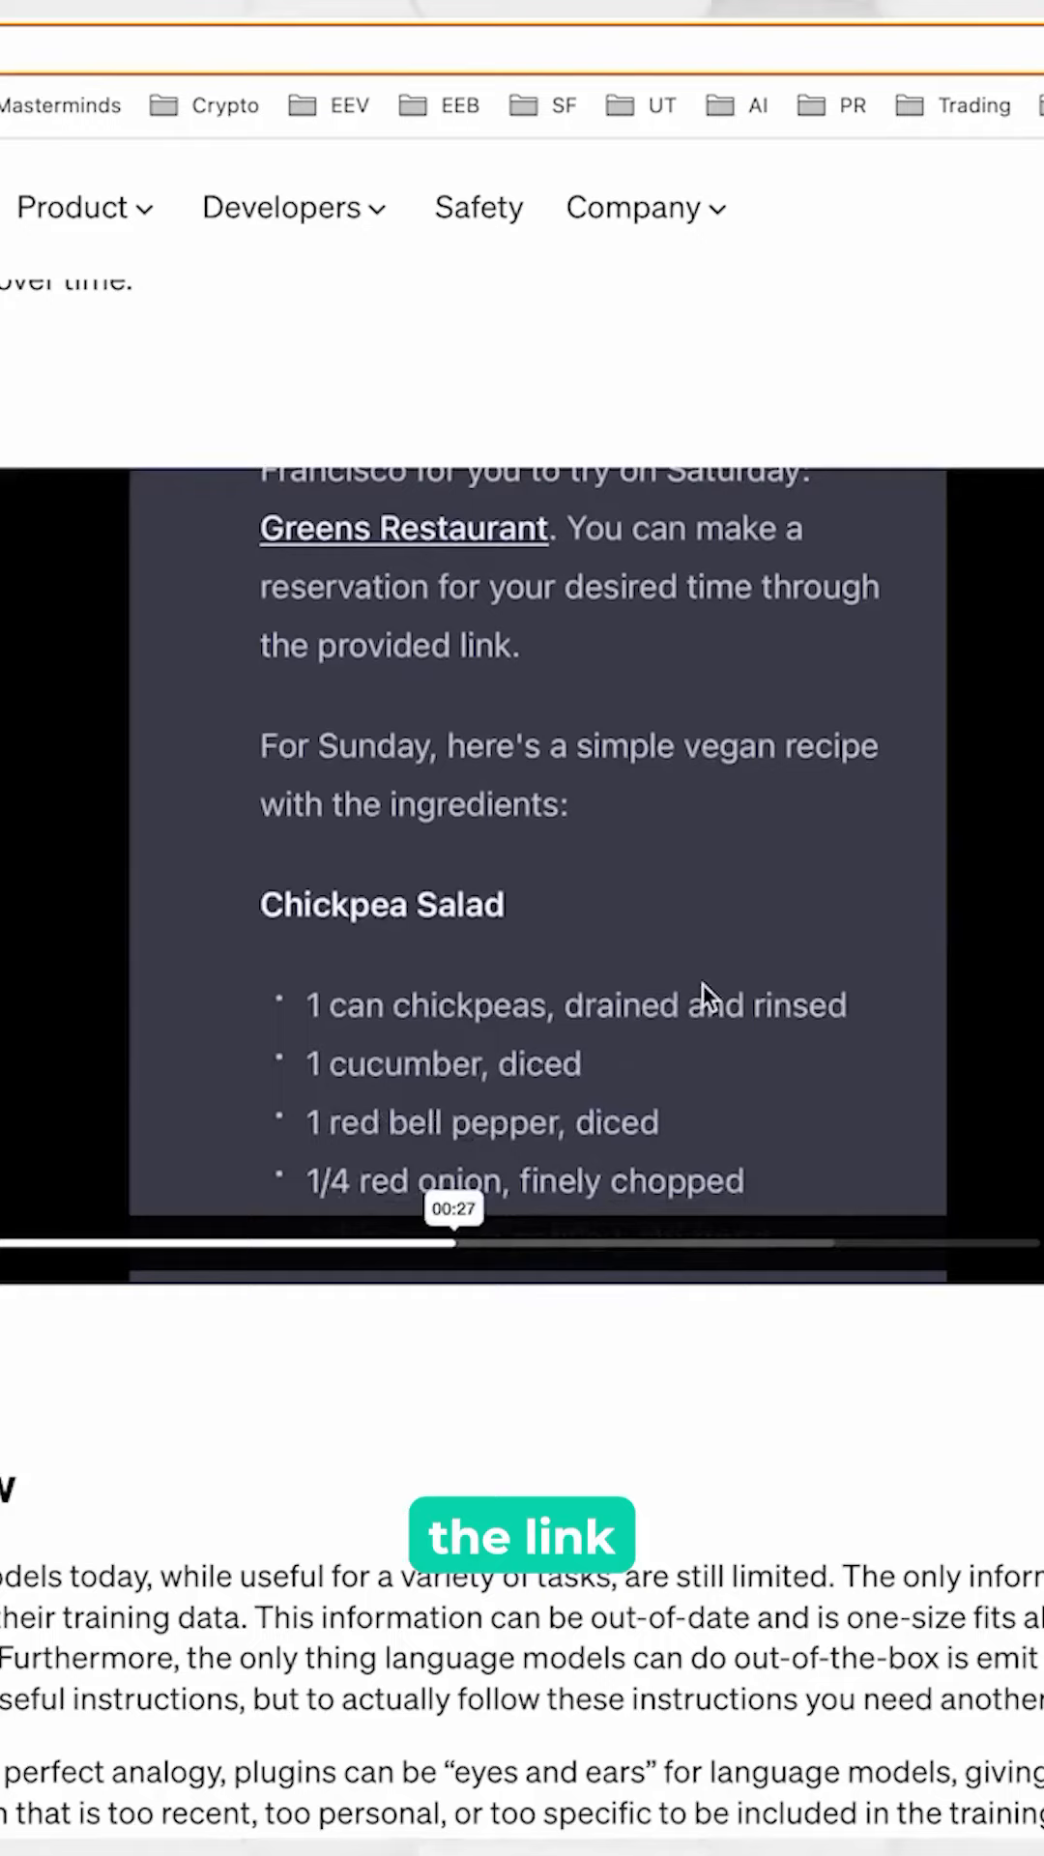
mouse_move(620, 769)
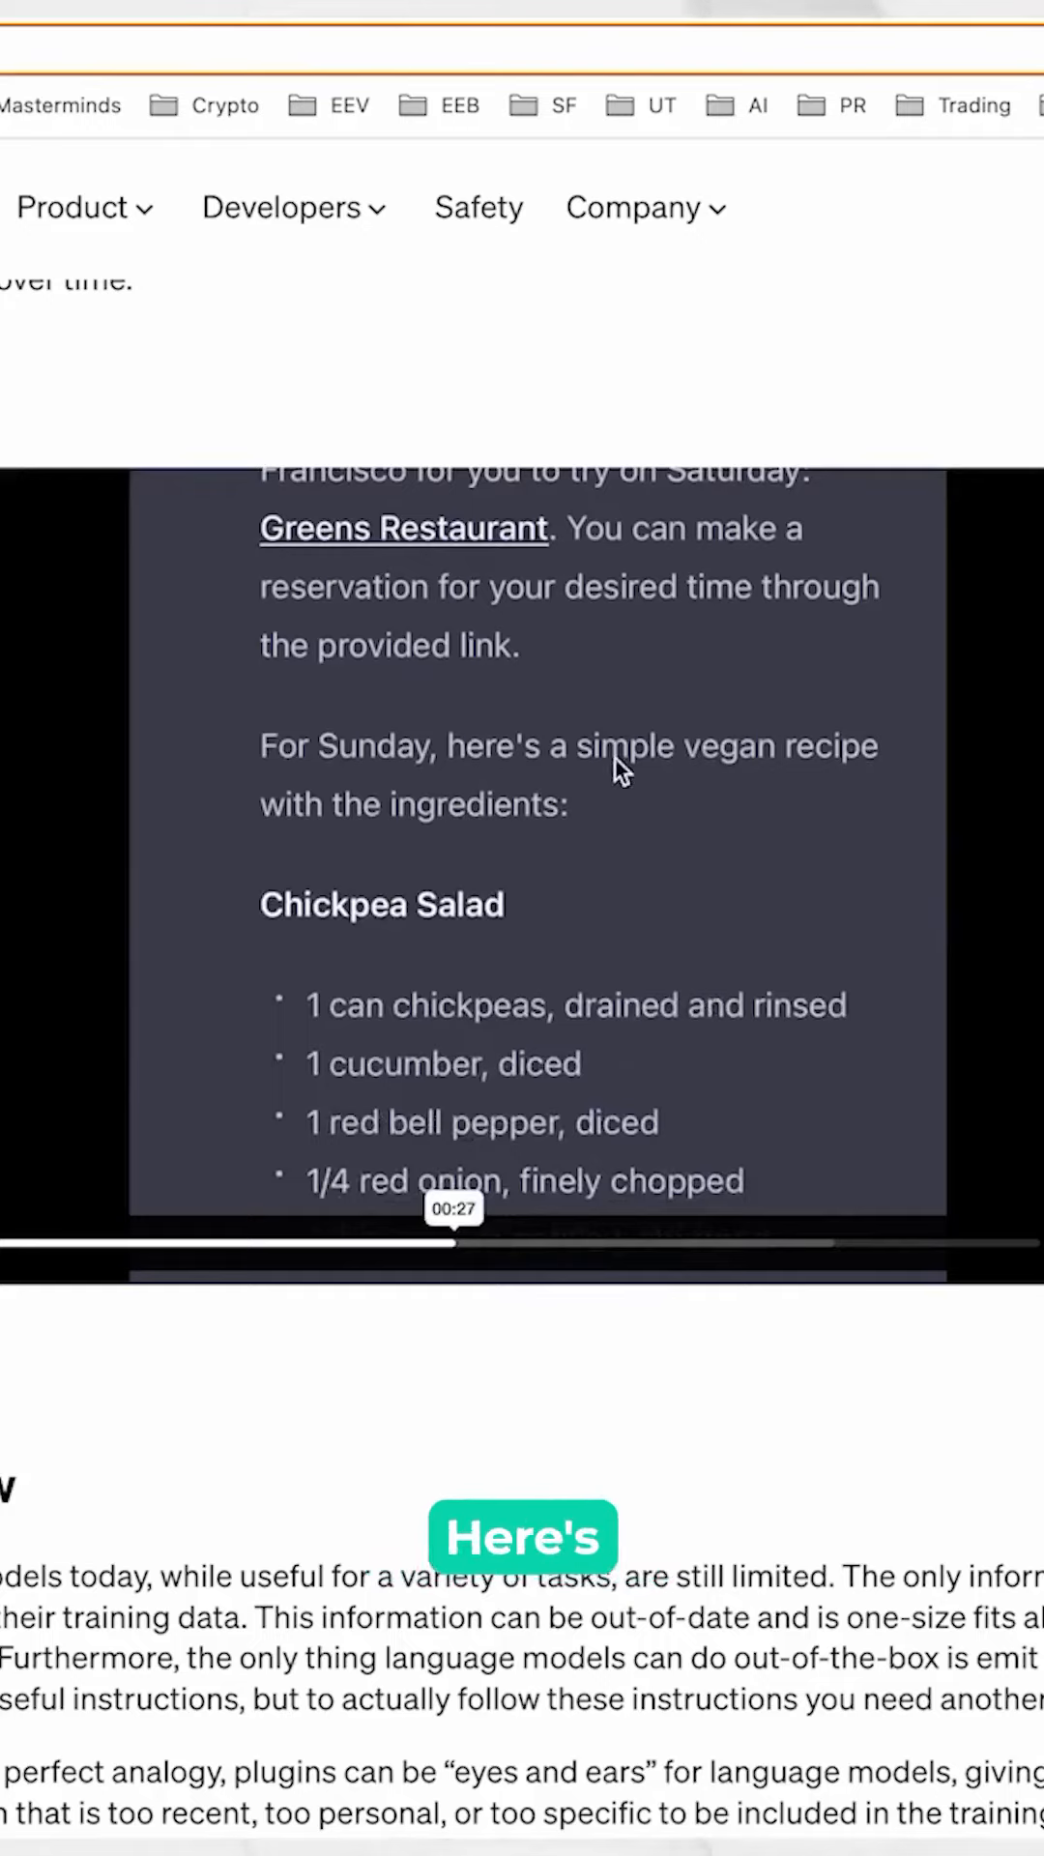